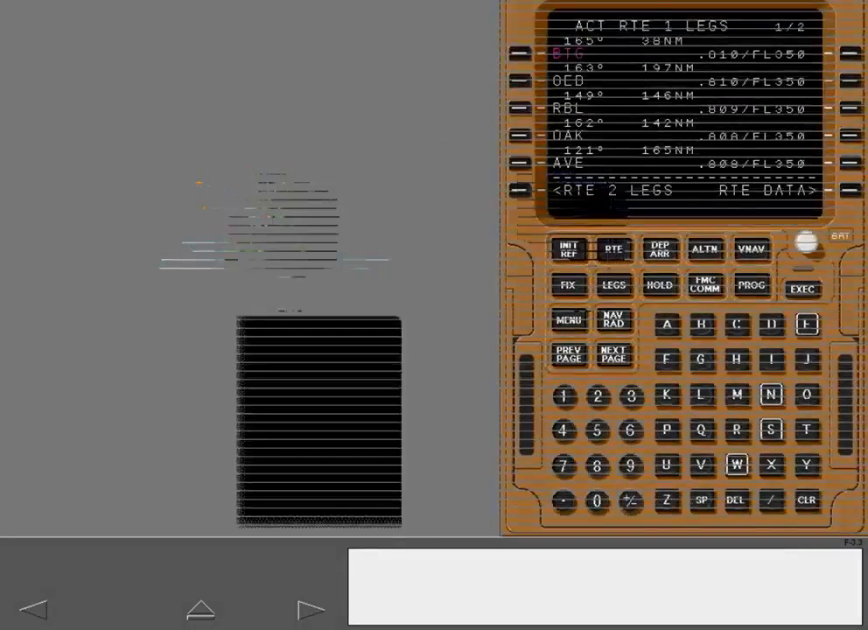
Step: Continue the FMC failure lesson to the single FMC R screen with LNAV and VNAV active
click(311, 609)
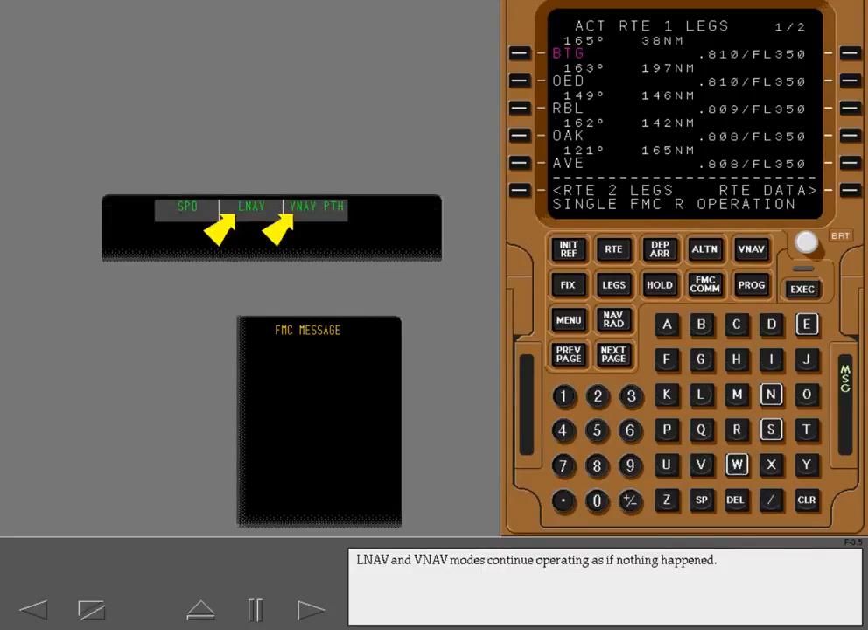
Step: Advance past the AUTOPILOT caution explanation to the alternate nav legs with route discontinuity
click(311, 609)
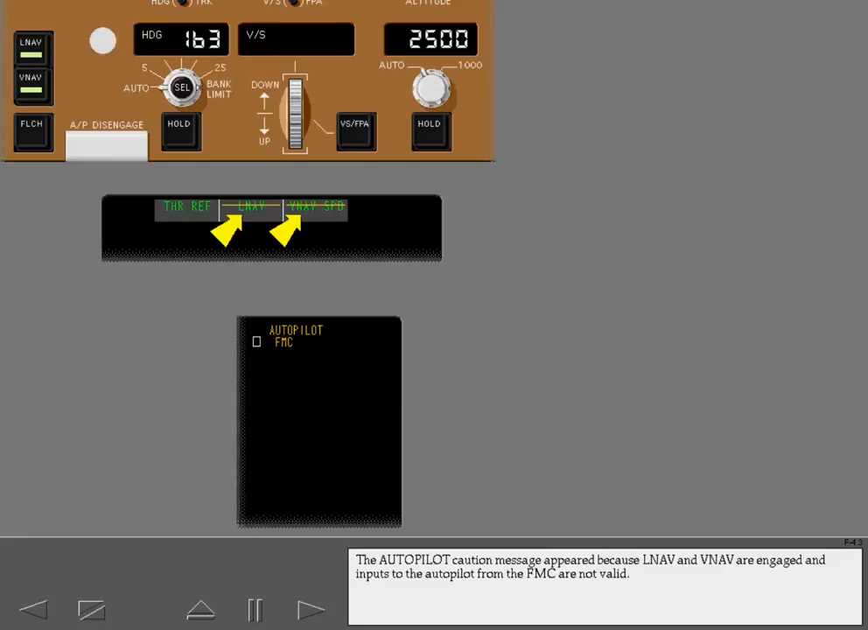
click(312, 609)
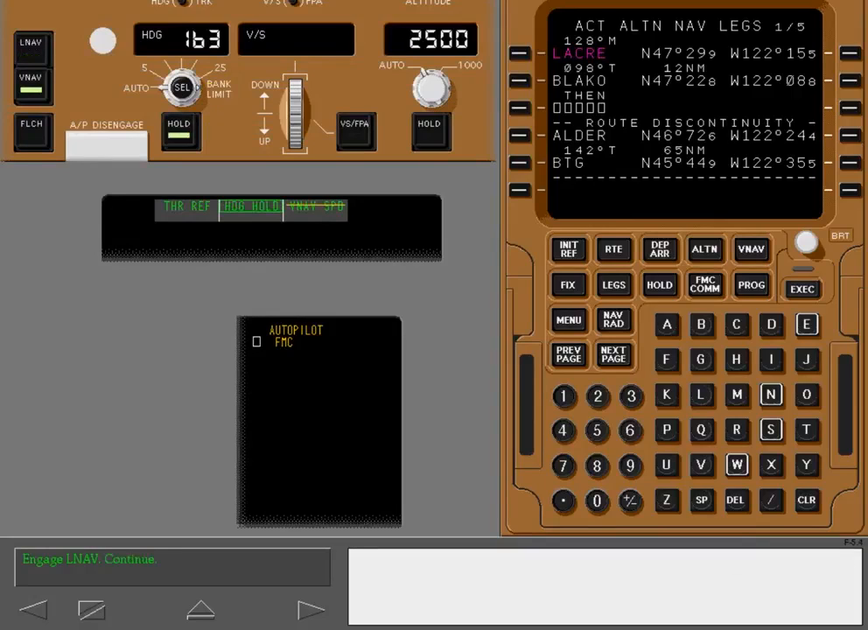
Step: Engage LNAV and then FLCH on the MCP to reach the three-CDU scene
click(32, 42)
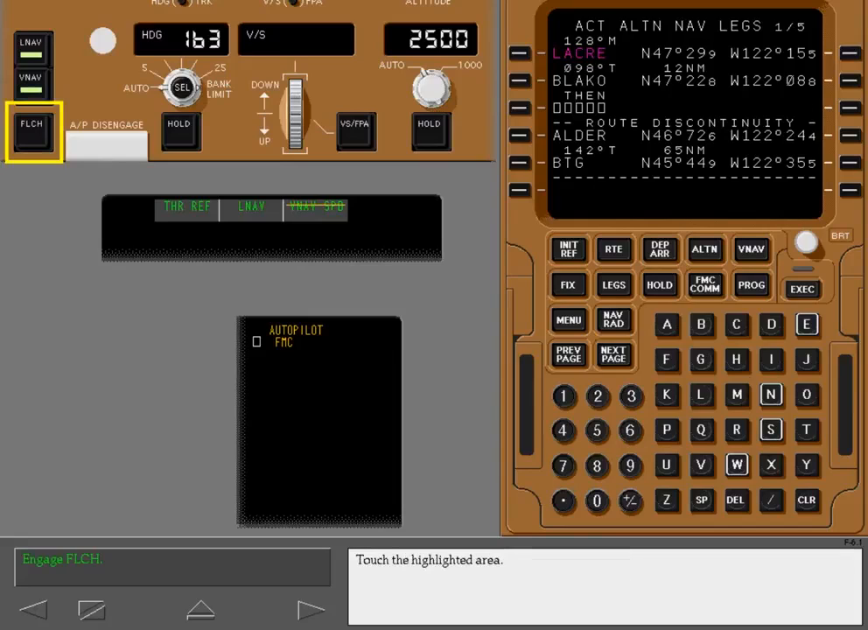
click(32, 133)
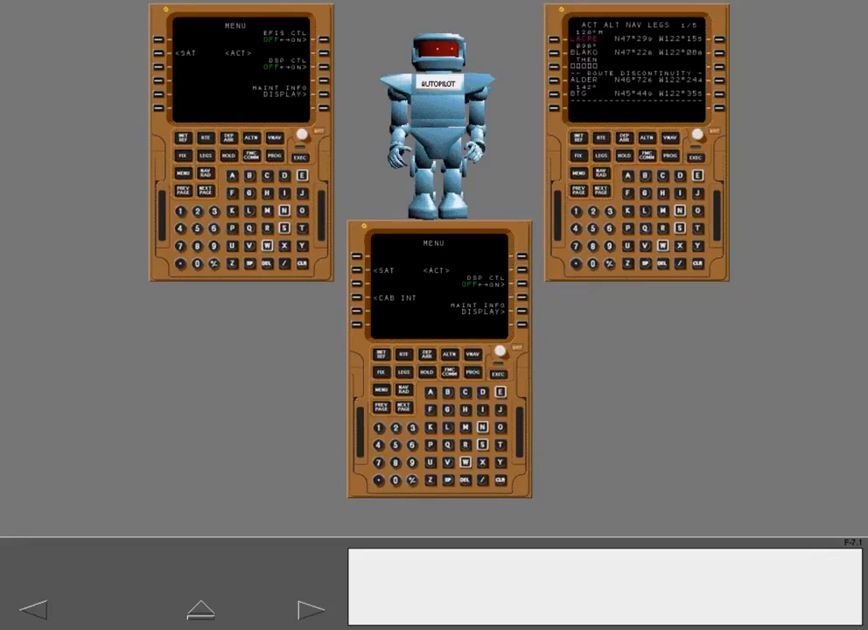
Step: Continue past the autopilot scene and display the alternate nav LEGS page on the left CDU
click(434, 123)
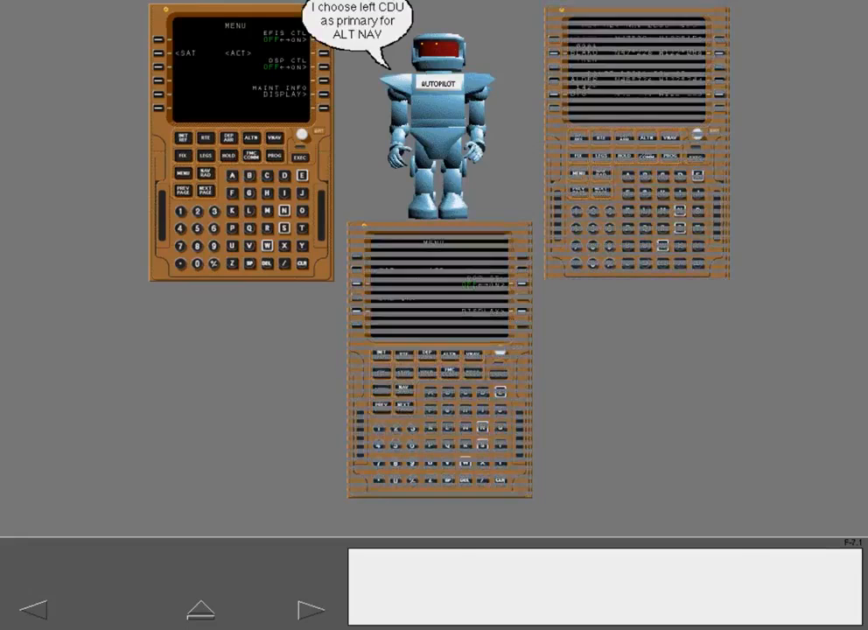
click(312, 609)
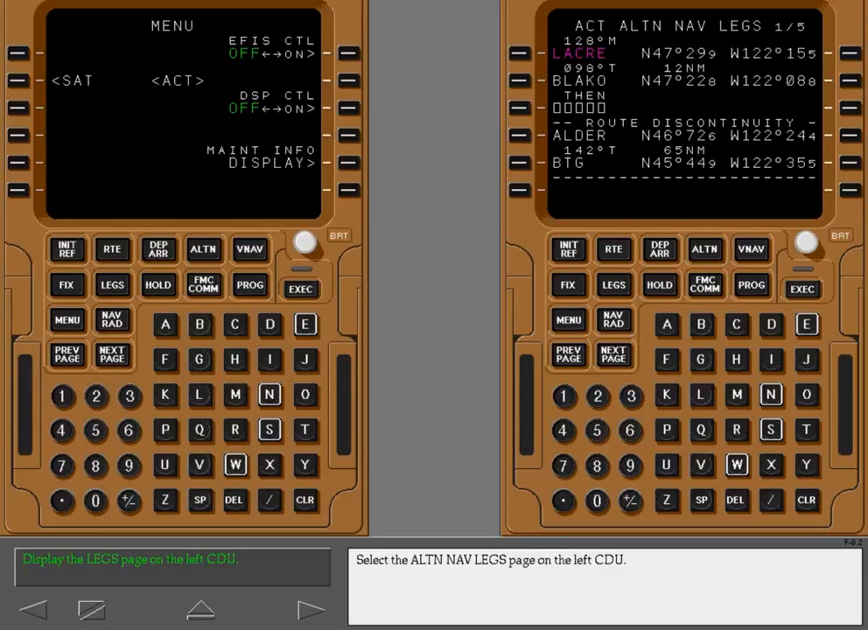
click(112, 283)
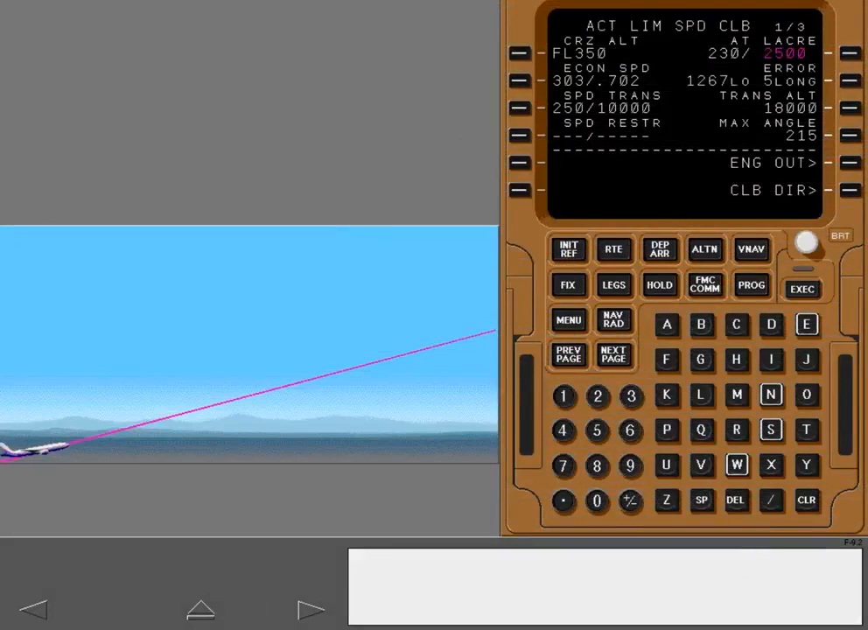
Step: Select ENG OUT on the ACT LIM SPD CLB page to show engine-out climb data
click(312, 609)
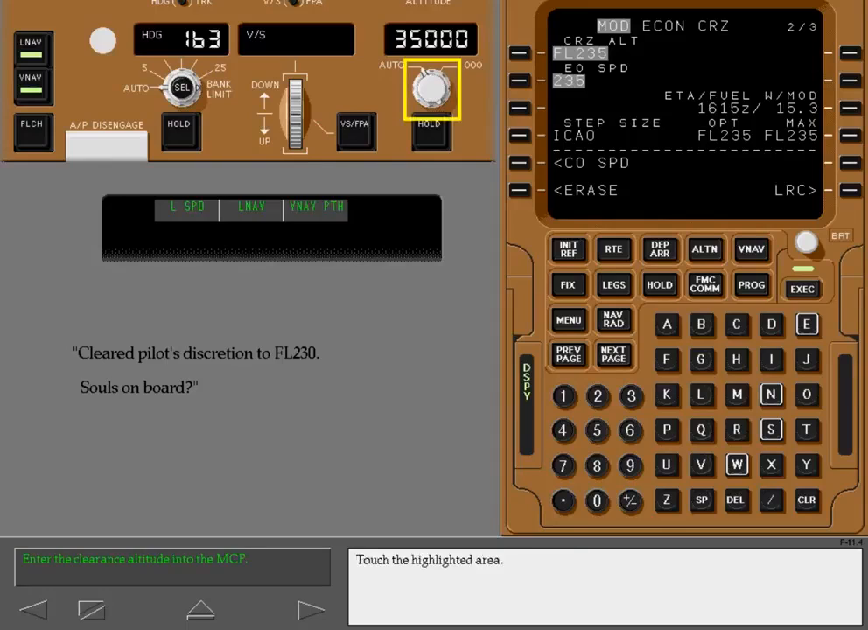
Step: Set the MCP altitude to 23000 for the FL230 clearance
click(429, 88)
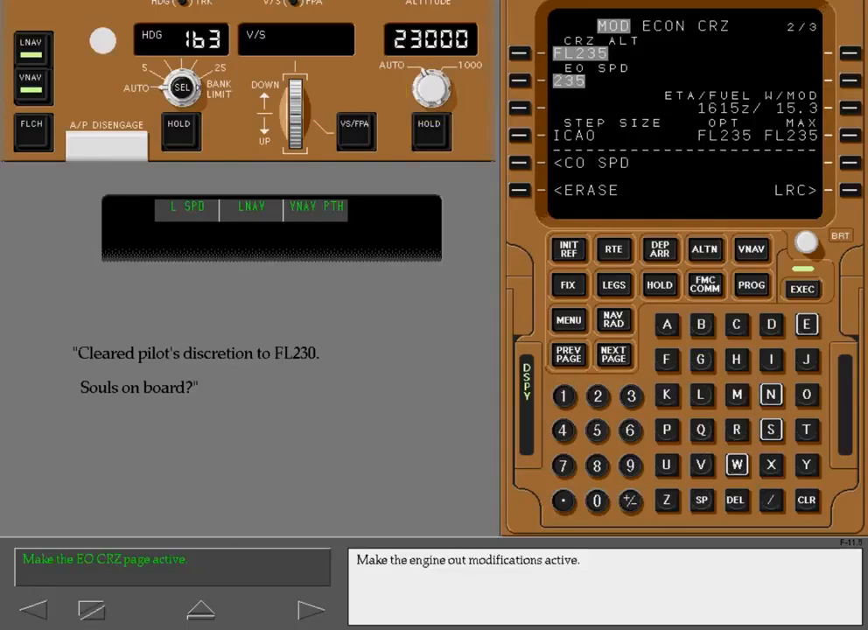